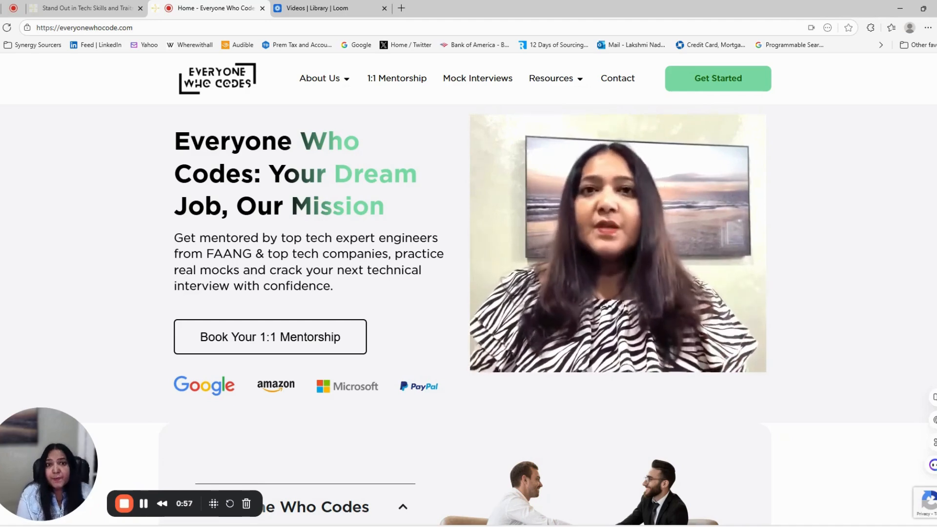
Step: Scroll the homepage through the intro and the mission, value, vision and purpose cards
{"action": "scroll", "scroll_direction": "down", "scroll_amount": 3}
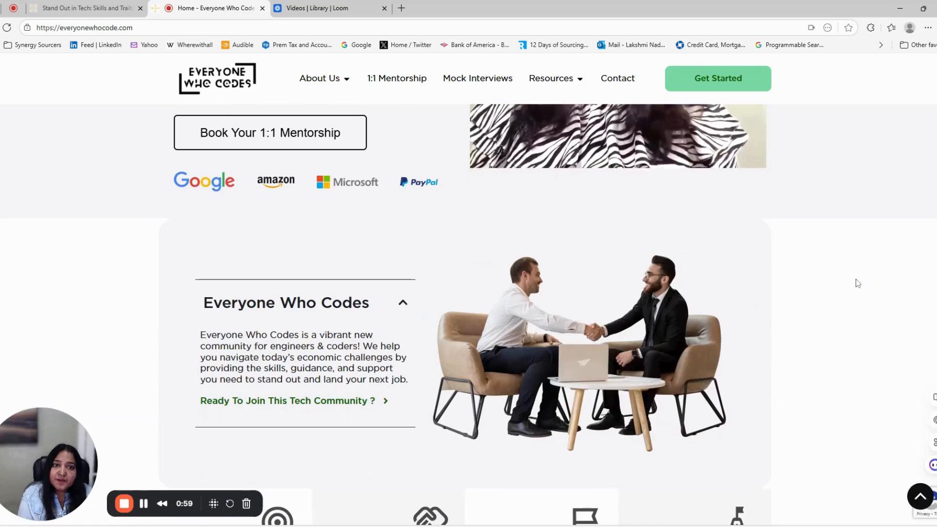
{"action": "scroll", "scroll_direction": "down", "scroll_amount": 3}
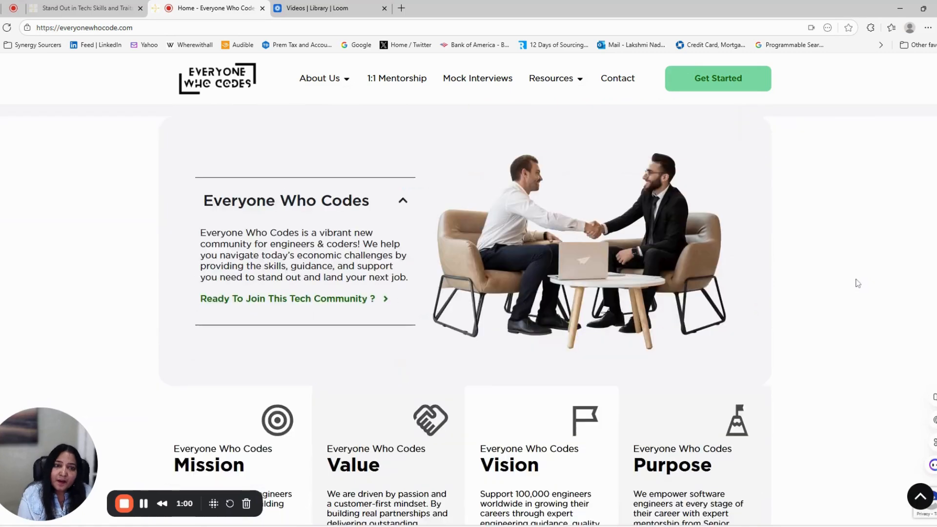
{"action": "scroll", "scroll_direction": "down", "scroll_amount": 3}
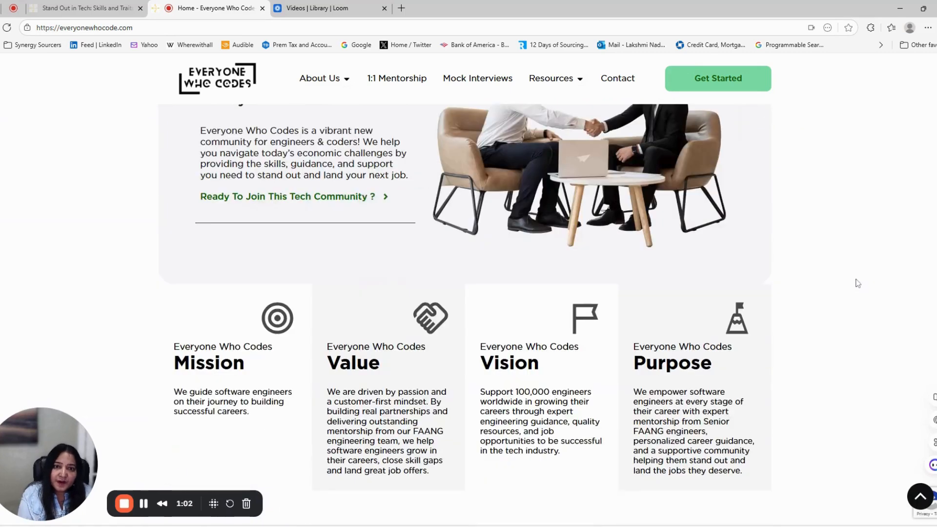
{"action": "scroll", "scroll_direction": "down", "scroll_amount": 3}
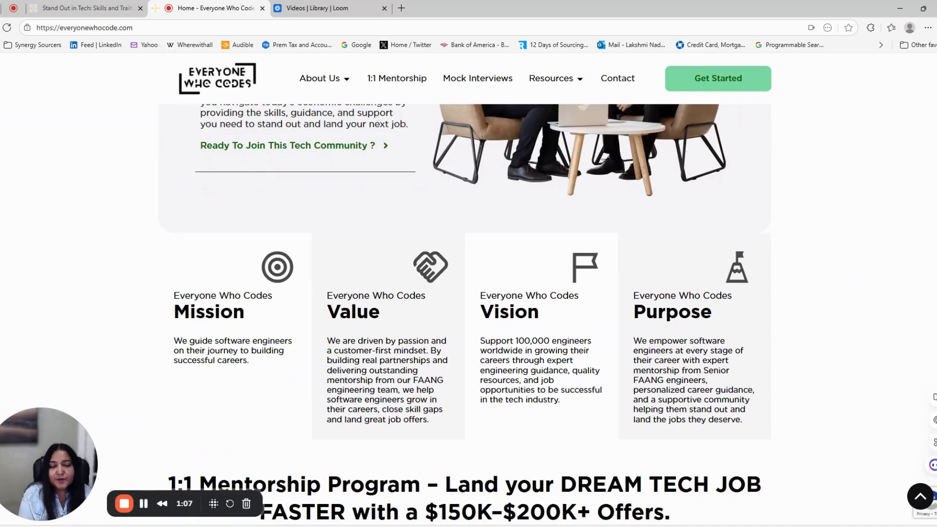
{"action": "scroll", "scroll_direction": "down", "scroll_amount": 3}
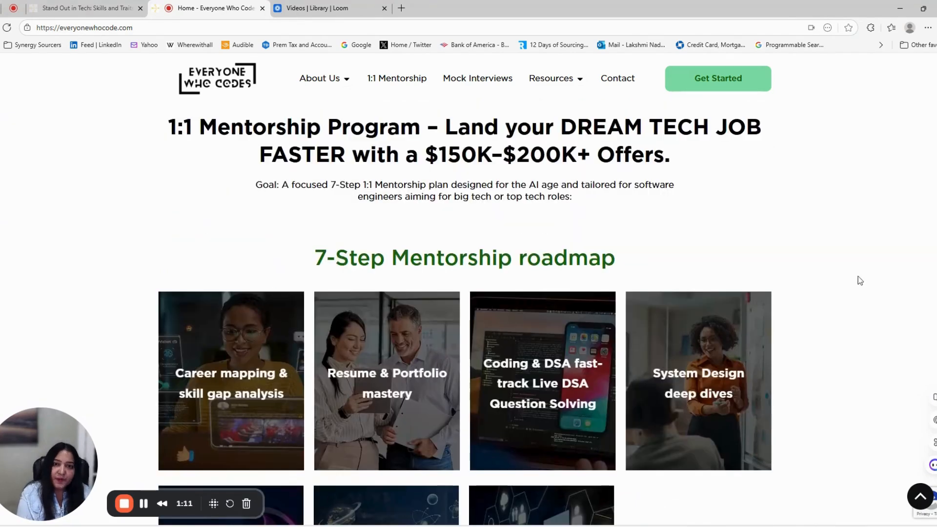
Step: Continue down through the 7-Step Mentorship roadmap to the structured-mentorship quote
{"action": "scroll", "scroll_direction": "down", "scroll_amount": 3}
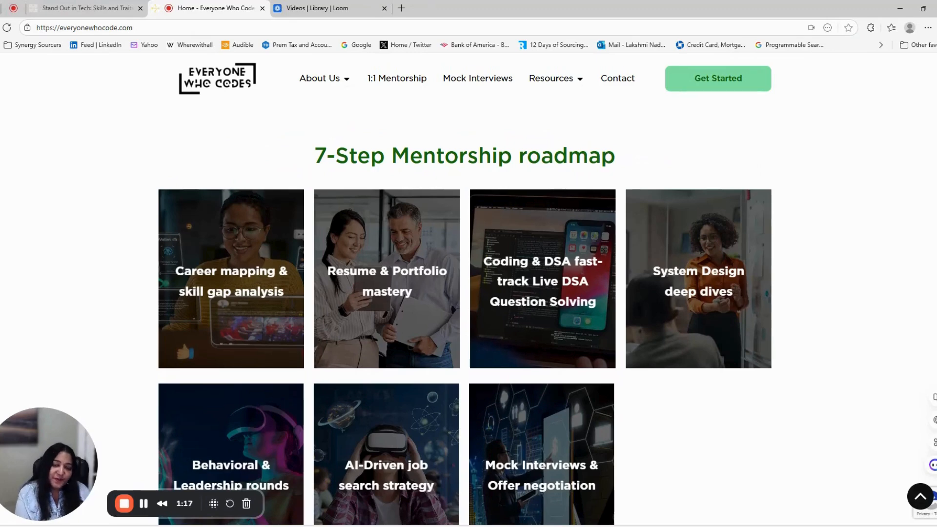
{"action": "scroll", "scroll_direction": "down", "scroll_amount": 3}
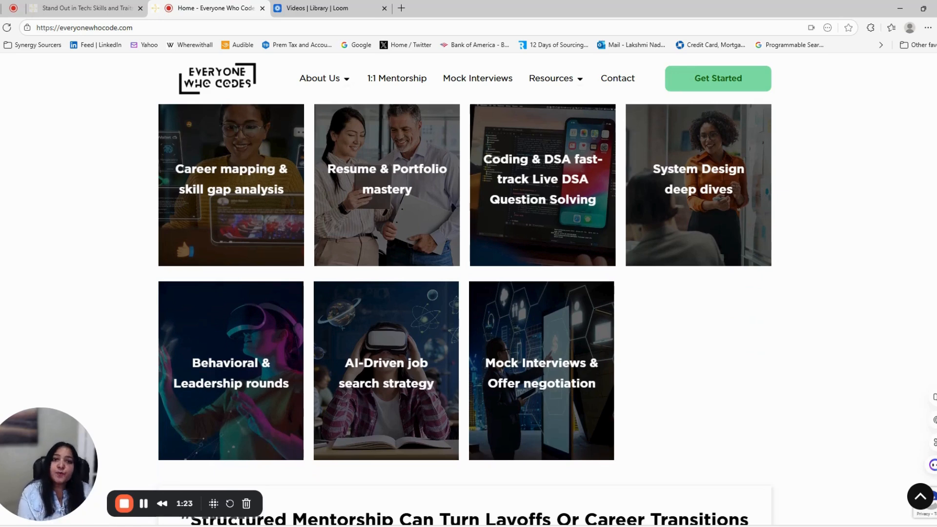
{"action": "mouse_move", "coordinate": [884, 277]}
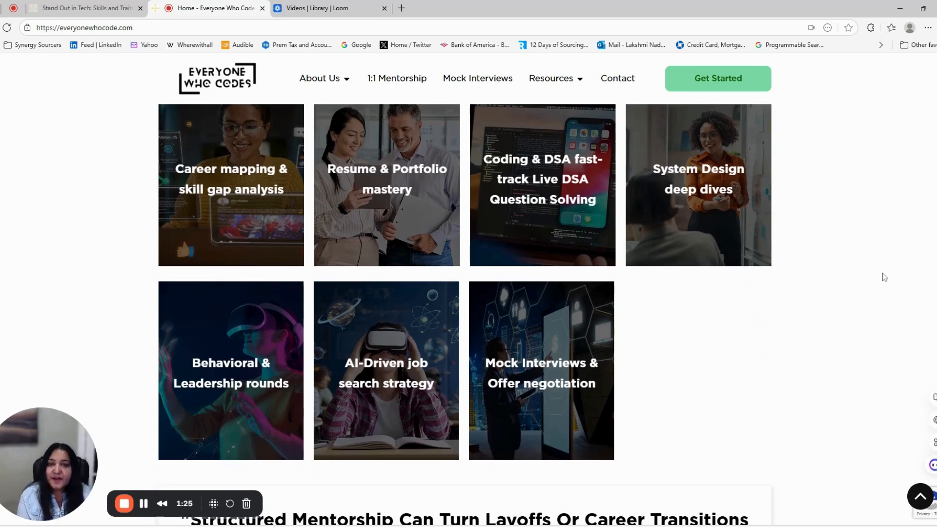
{"action": "scroll", "scroll_direction": "down", "scroll_amount": 3}
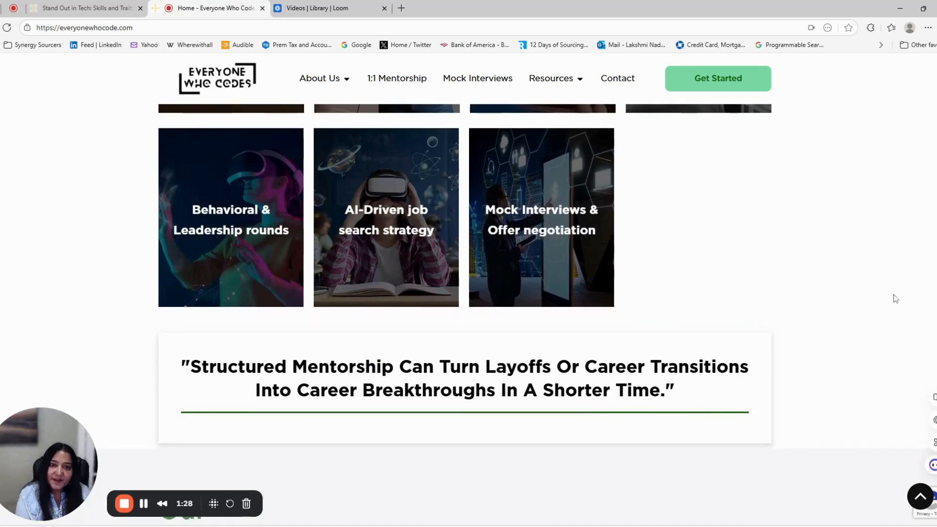
{"action": "scroll", "scroll_direction": "down", "scroll_amount": 3}
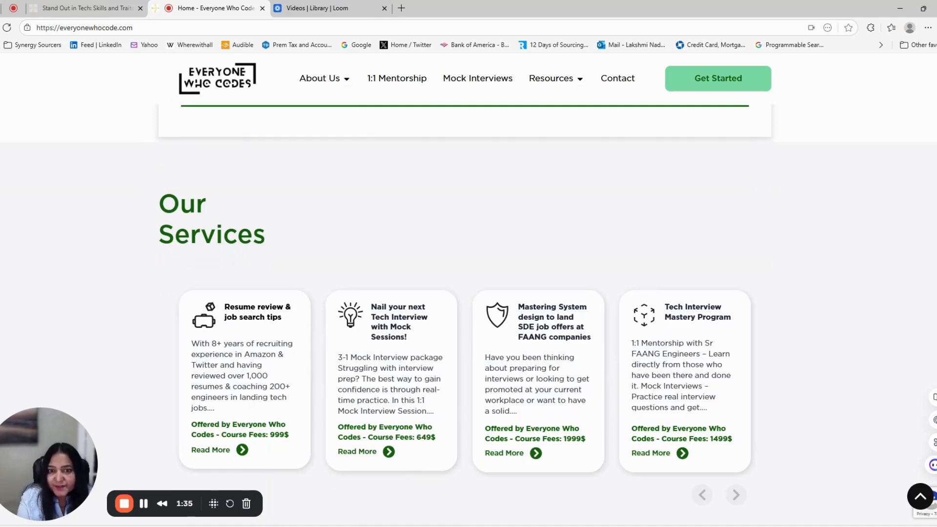
Step: Scroll past the Our Services listings and mentorship stats to Feedback For Our Mentors
{"action": "scroll", "scroll_direction": "down", "scroll_amount": 3}
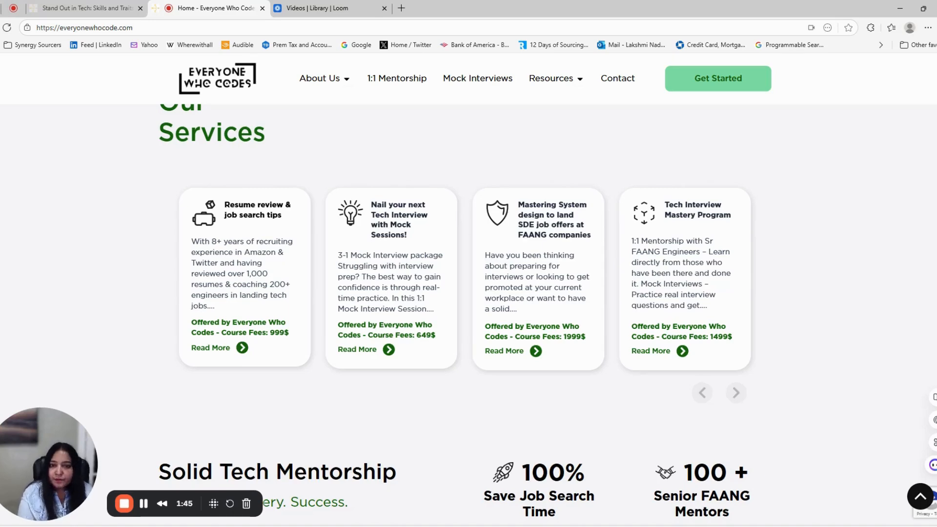
{"action": "scroll", "scroll_direction": "down", "scroll_amount": 3}
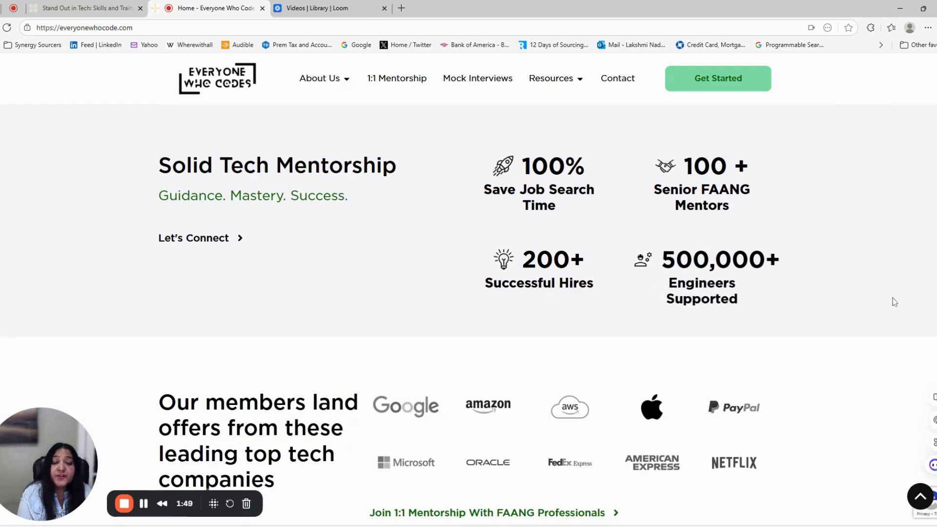
{"action": "scroll", "scroll_direction": "down", "scroll_amount": 3}
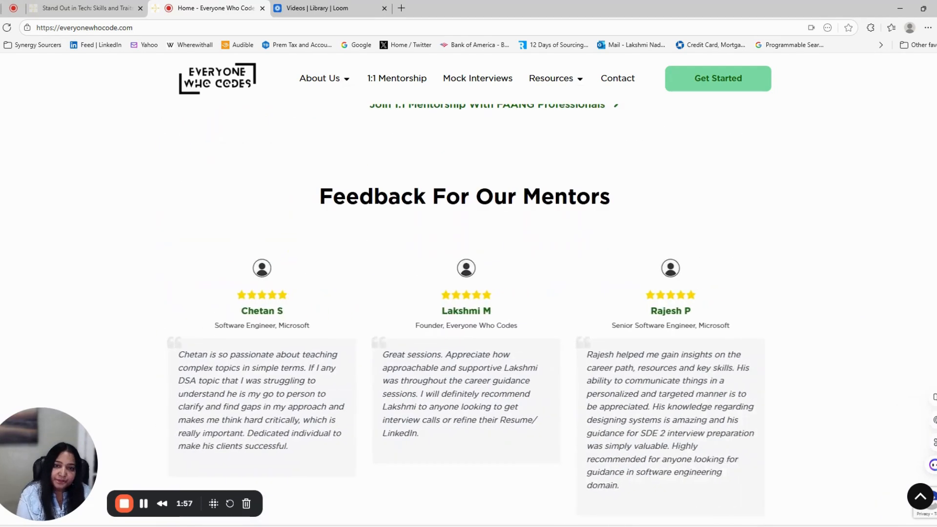
{"action": "scroll", "scroll_direction": "down", "scroll_amount": 3}
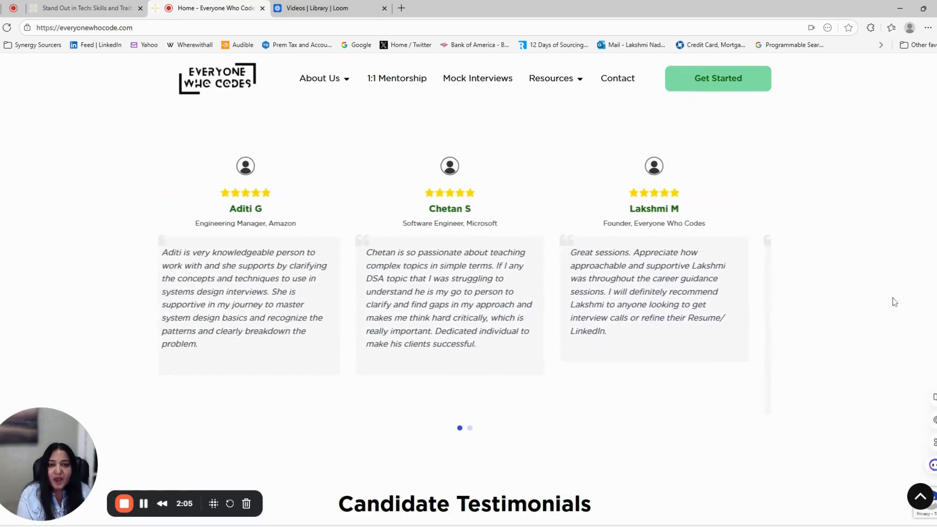
Step: Continue down through Candidate Testimonials to the photo-featured mentee success cards
{"action": "scroll", "scroll_direction": "down", "scroll_amount": 3}
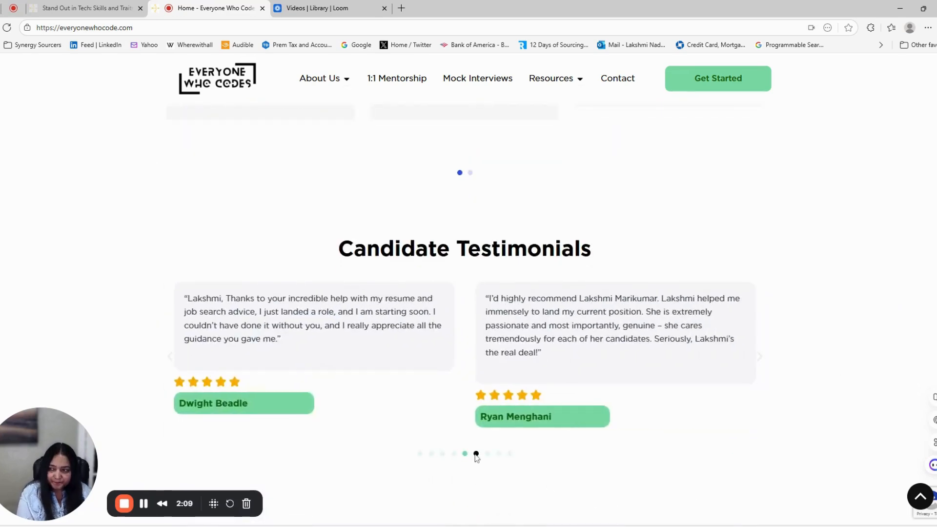
{"action": "scroll", "scroll_direction": "down", "scroll_amount": 3}
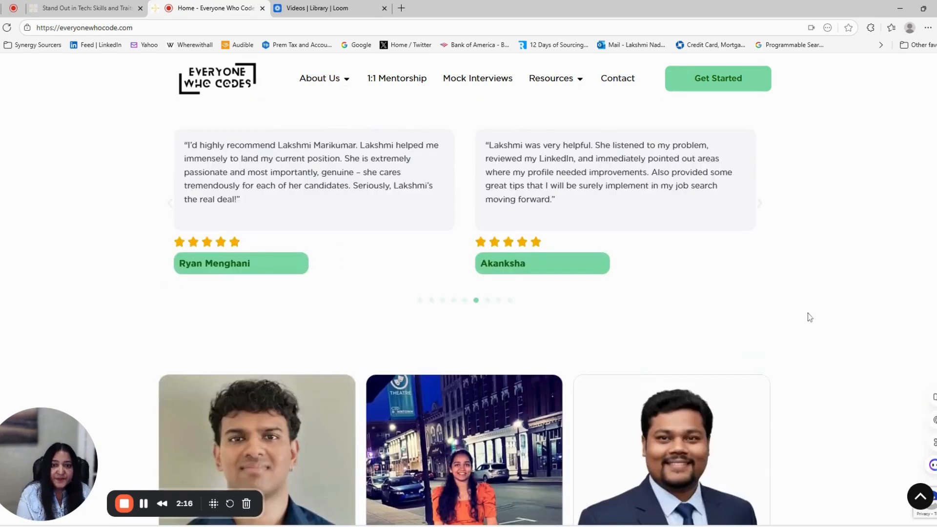
{"action": "scroll", "scroll_direction": "down", "scroll_amount": 3}
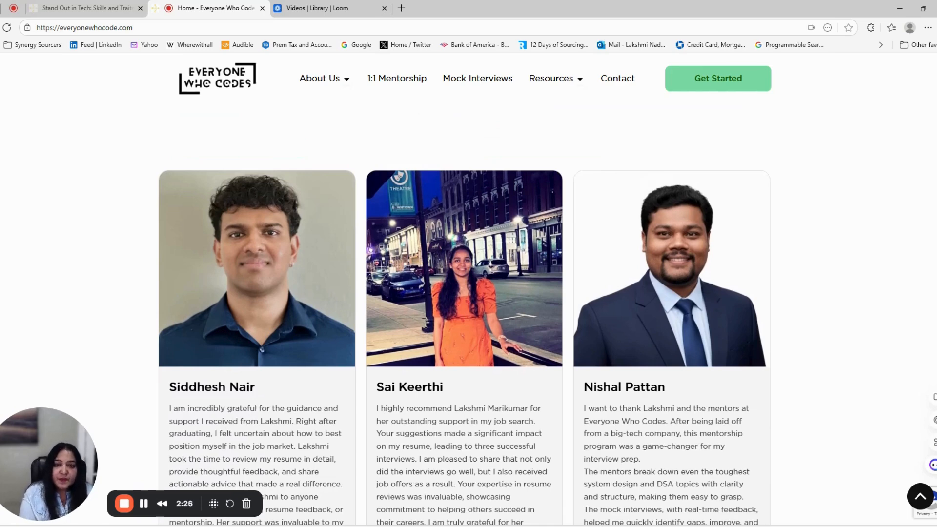
Step: Scroll past Nishal's Microsoft-to-Oracle success story to the Our Services cards with fees
{"action": "scroll", "scroll_direction": "down", "scroll_amount": 3}
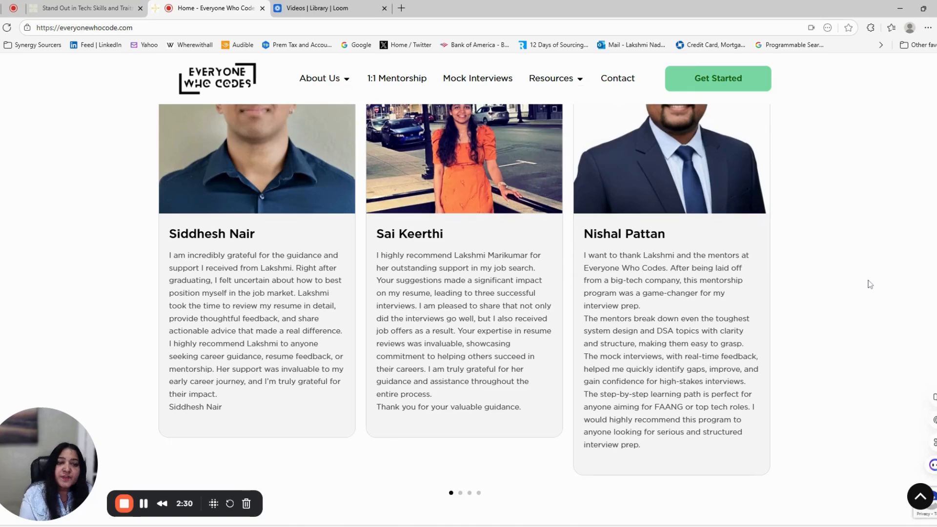
{"action": "scroll", "scroll_direction": "down", "scroll_amount": 3}
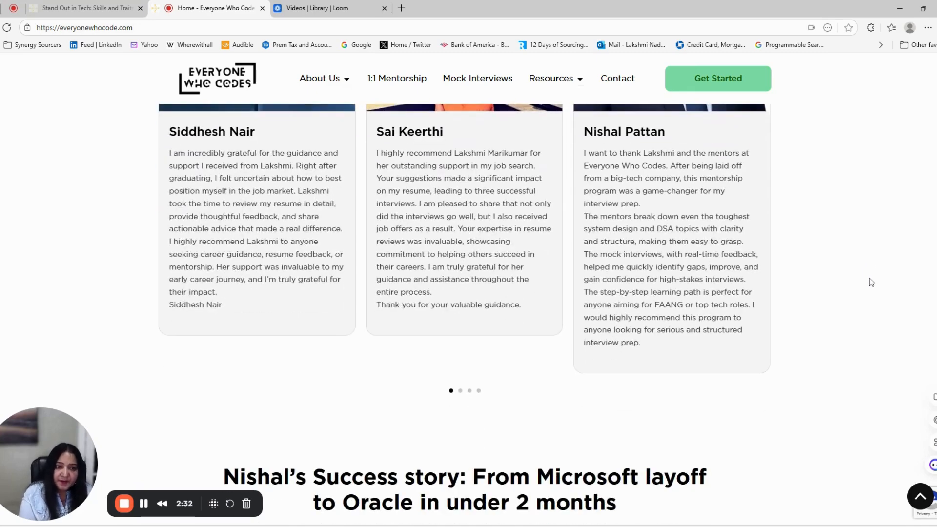
{"action": "scroll", "scroll_direction": "down", "scroll_amount": 3}
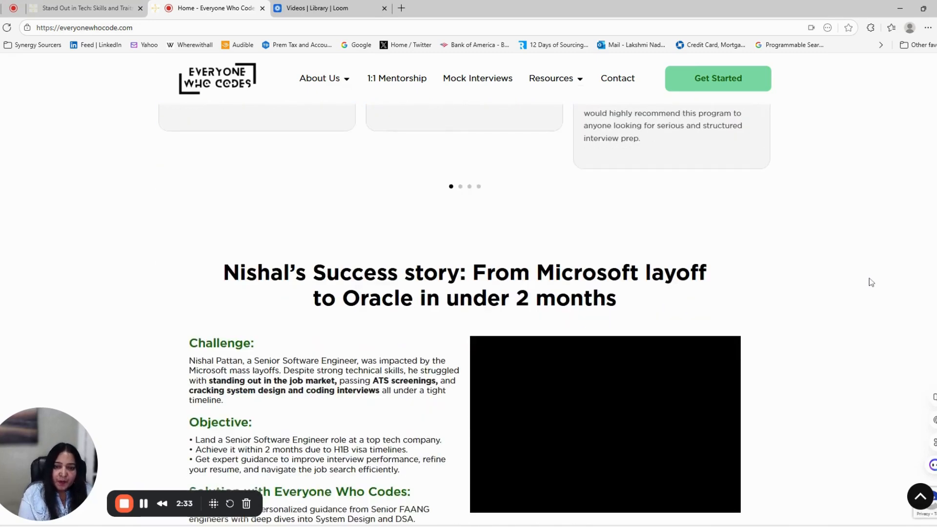
{"action": "scroll", "scroll_direction": "down", "scroll_amount": 3}
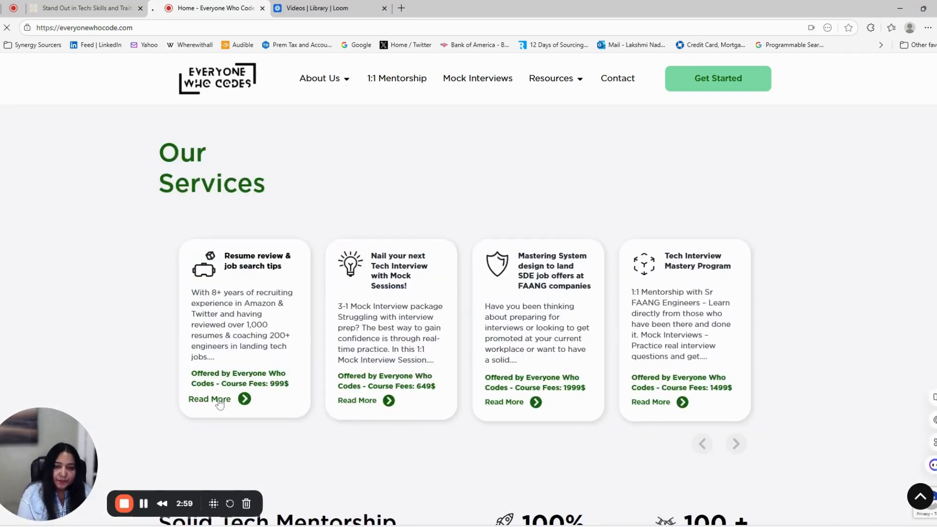
Step: Open Read More on the Resume review & job search tips card and reach its $999 program description
{"action": "left_click", "coordinate": [209, 398]}
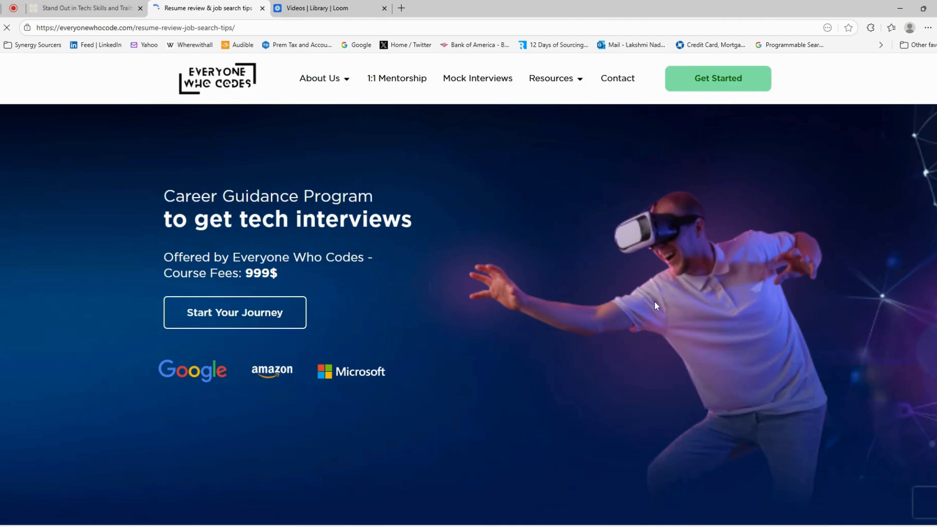
{"action": "mouse_move", "coordinate": [664, 314]}
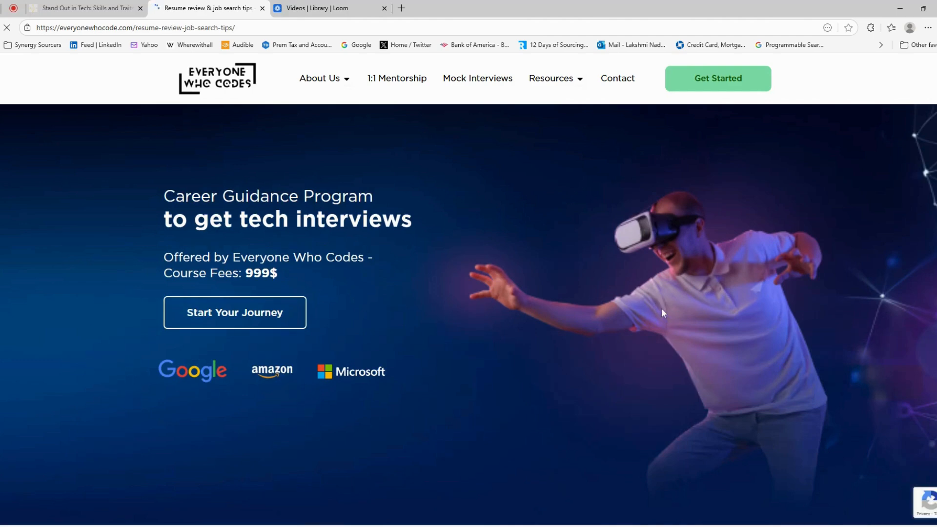
{"action": "scroll", "scroll_direction": "down", "scroll_amount": 3}
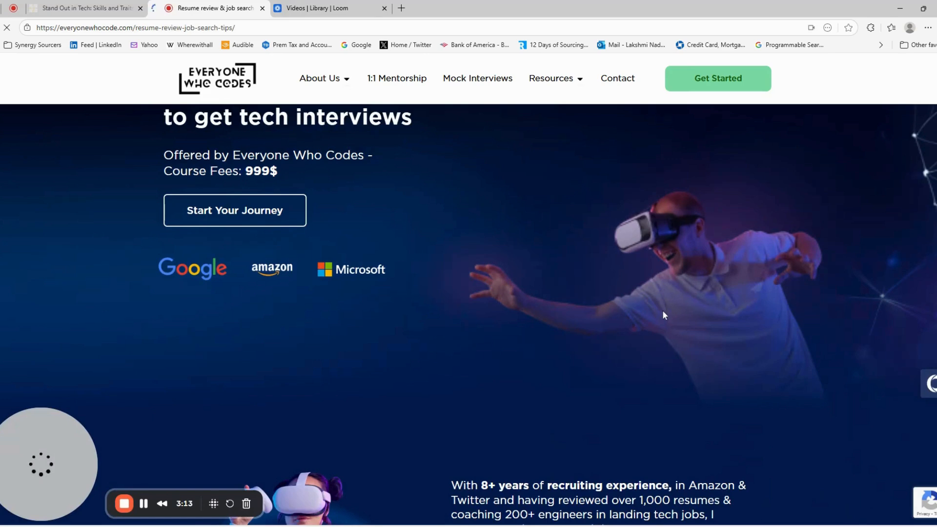
{"action": "scroll", "scroll_direction": "down", "scroll_amount": 3}
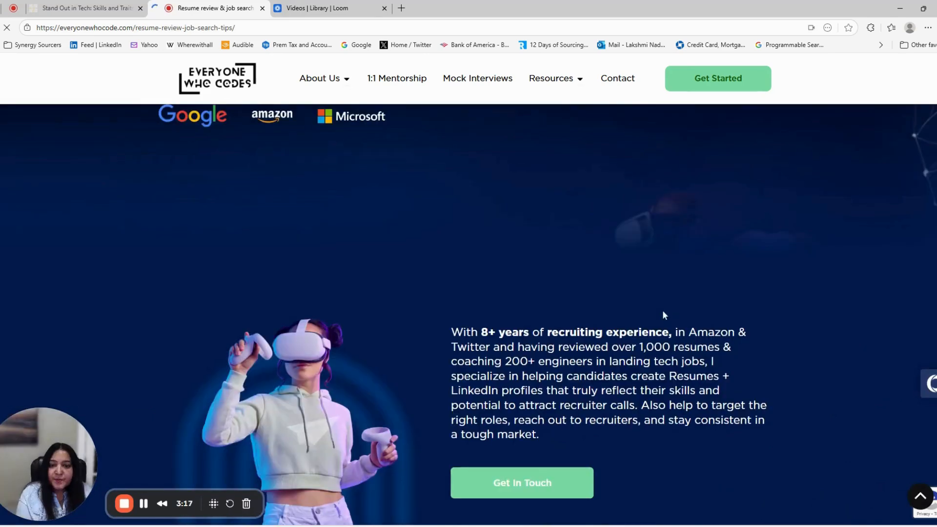
{"action": "scroll", "scroll_direction": "down", "scroll_amount": 3}
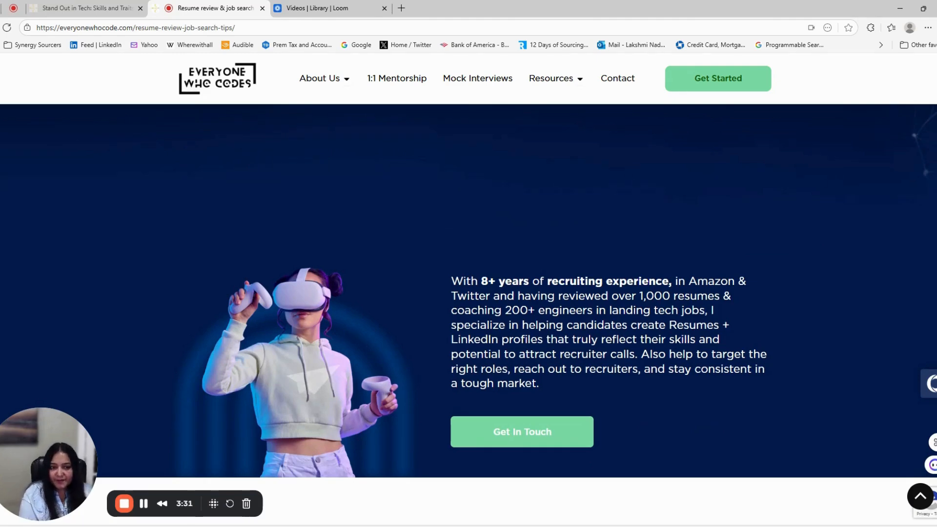
Step: Scroll the program page to the 'In this 2-session' consultation topics
{"action": "scroll", "scroll_direction": "down", "scroll_amount": 3}
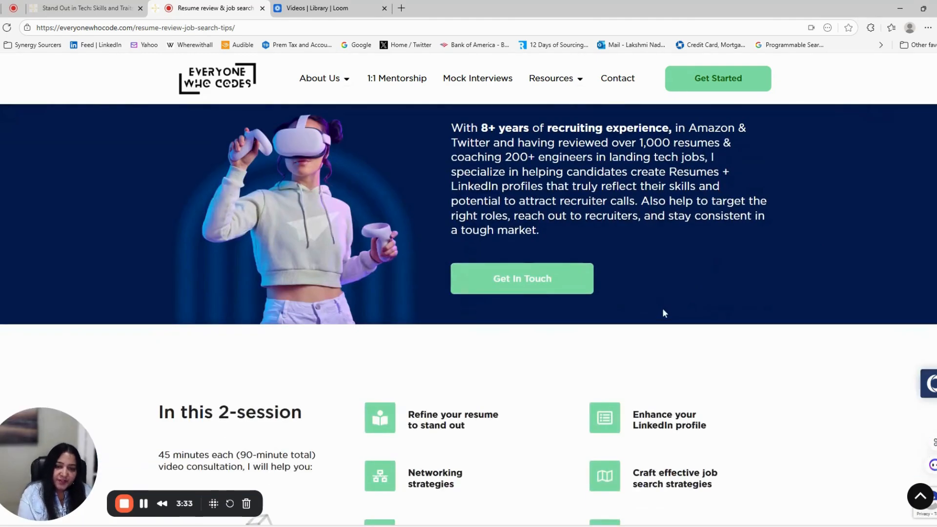
{"action": "scroll", "scroll_direction": "down", "scroll_amount": 3}
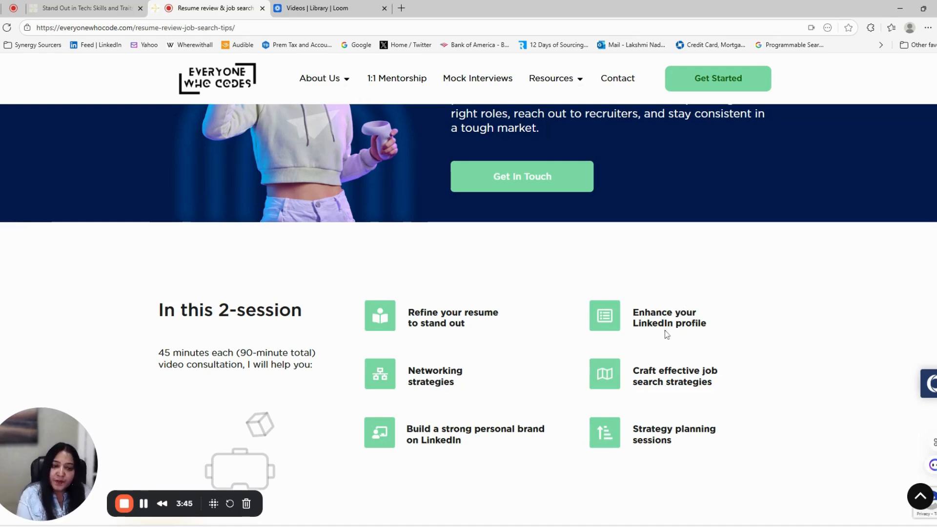
{"action": "scroll", "scroll_direction": "down", "scroll_amount": 3}
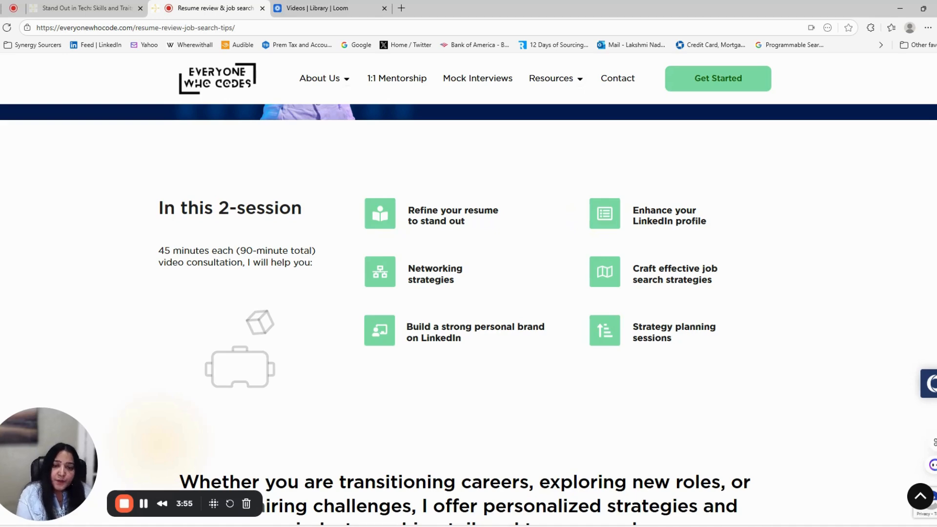
Step: Continue down past the personalized strategies statement to the Outcomes you can expect list
{"action": "scroll", "scroll_direction": "down", "scroll_amount": 3}
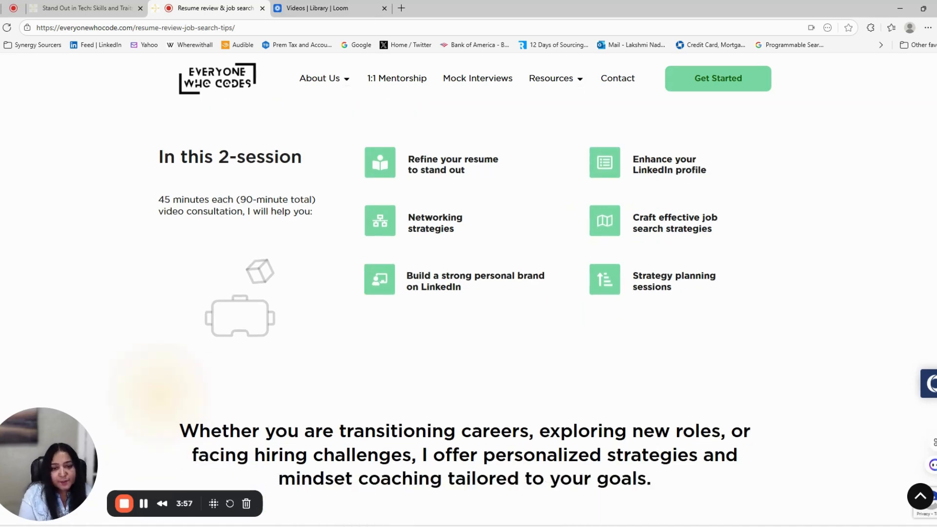
{"action": "scroll", "scroll_direction": "down", "scroll_amount": 3}
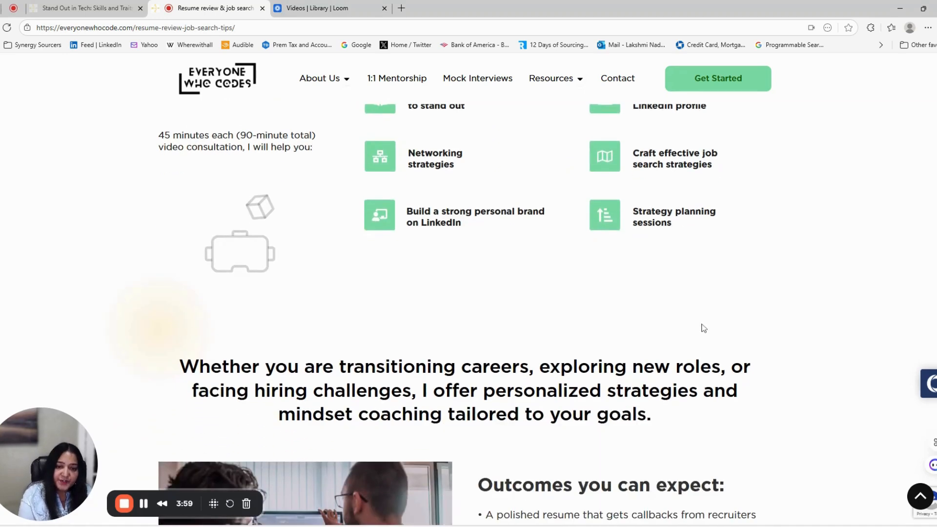
{"action": "scroll", "scroll_direction": "down", "scroll_amount": 3}
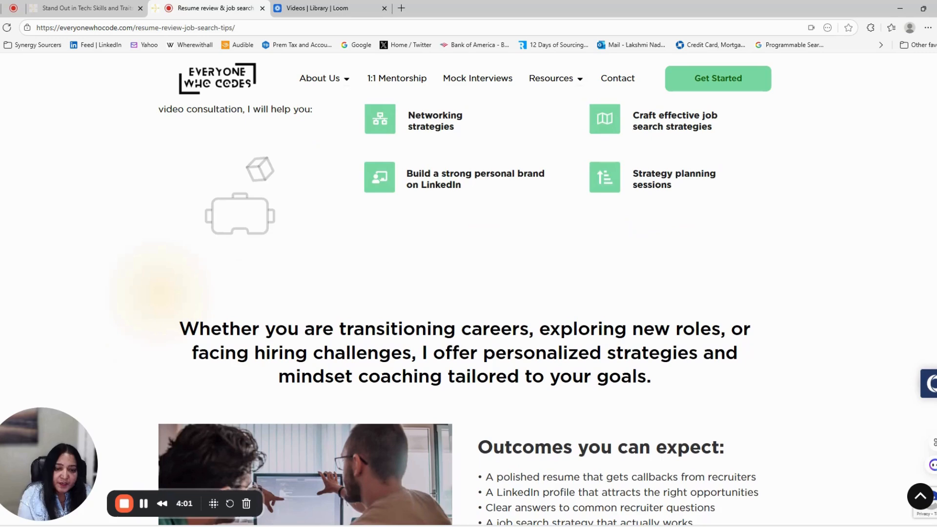
{"action": "scroll", "scroll_direction": "down", "scroll_amount": 3}
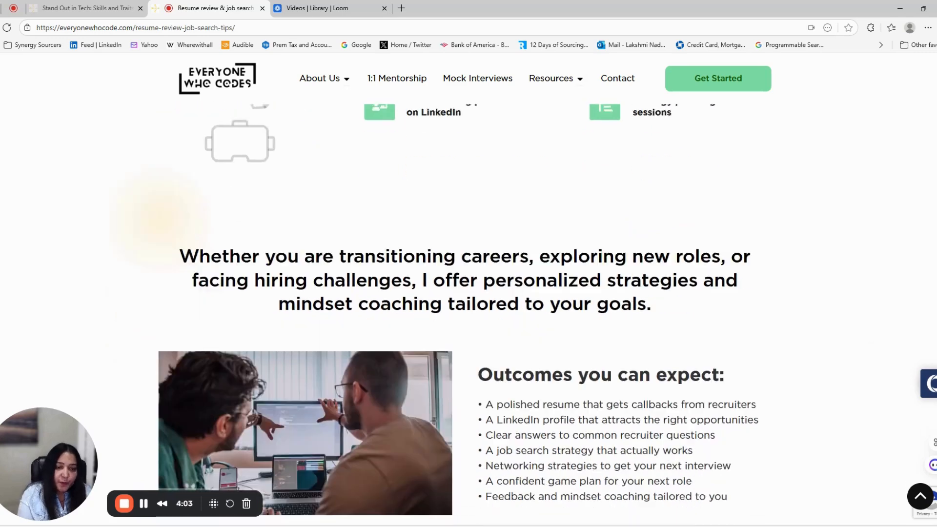
Step: Scroll past the outcomes list to the My mission section inviting visitors to book a session
{"action": "scroll", "scroll_direction": "down", "scroll_amount": 3}
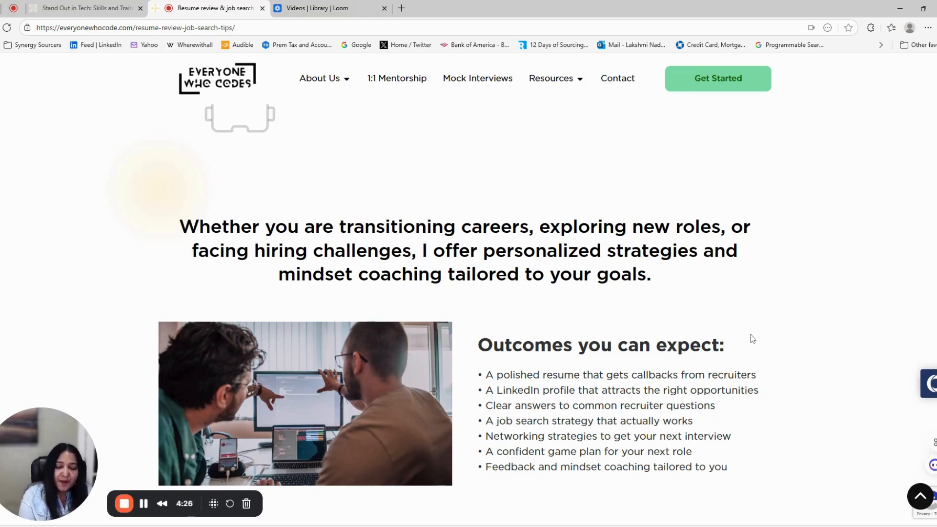
{"action": "scroll", "scroll_direction": "down", "scroll_amount": 3}
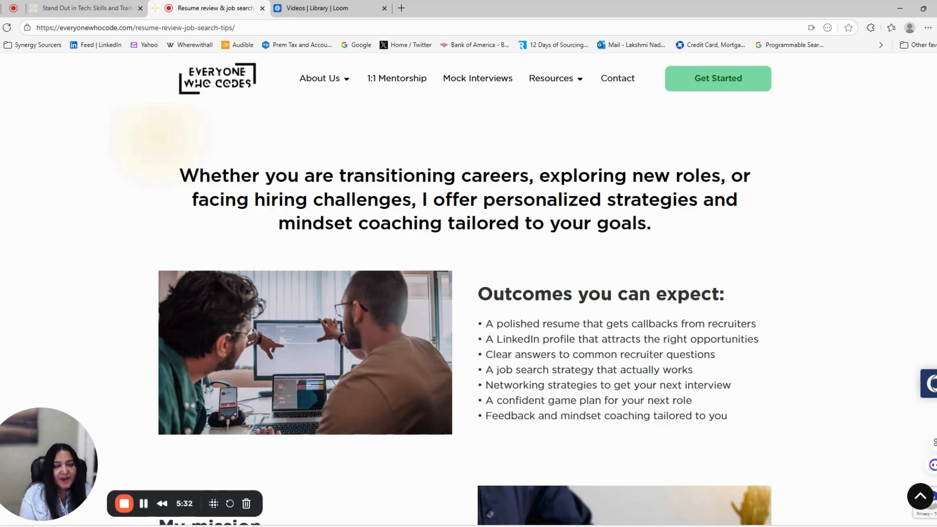
{"action": "scroll", "scroll_direction": "down", "scroll_amount": 3}
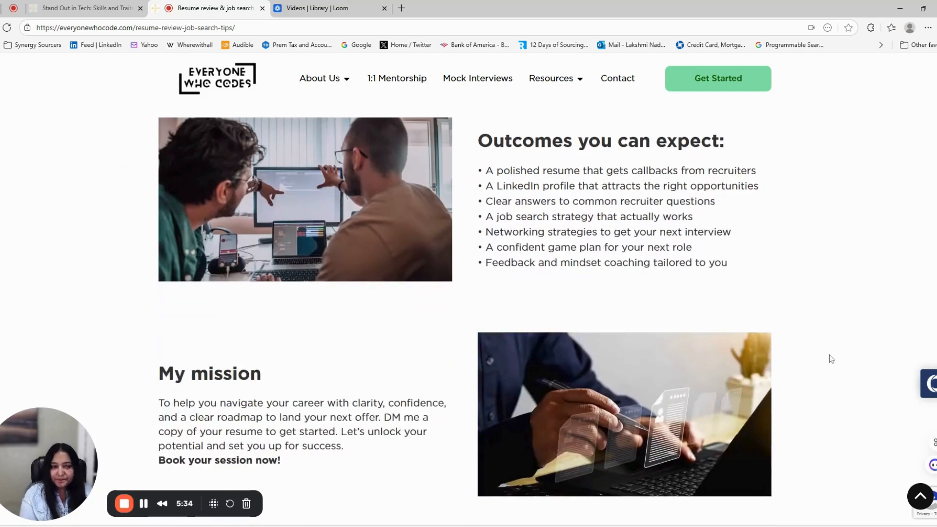
{"action": "scroll", "scroll_direction": "down", "scroll_amount": 3}
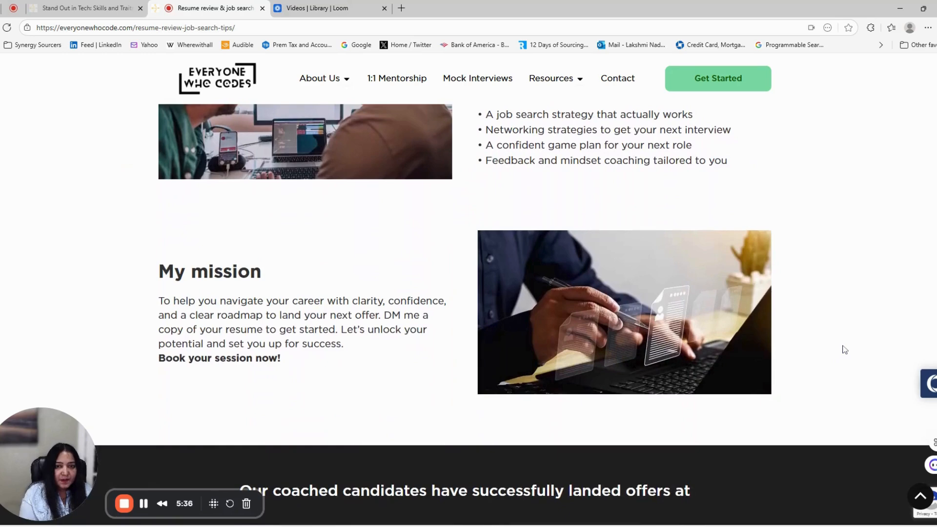